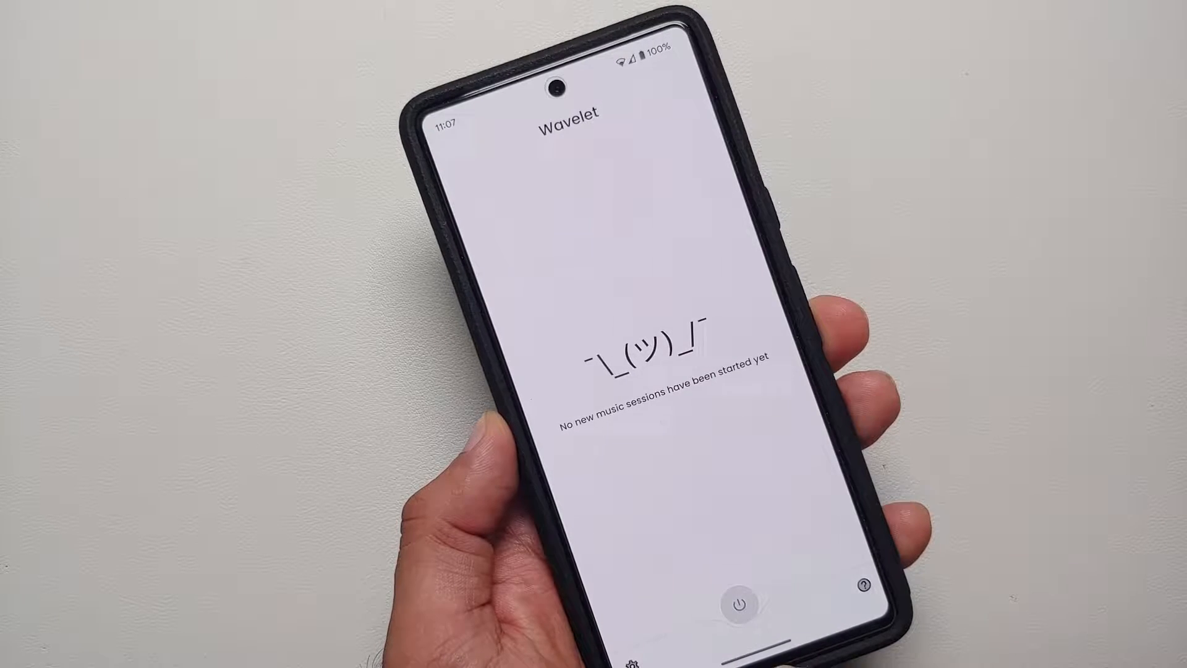
# Show Wavelet's effects list with Graphic equalizer and Limiter on, Channel balance off.
pyautogui.click(747, 602)
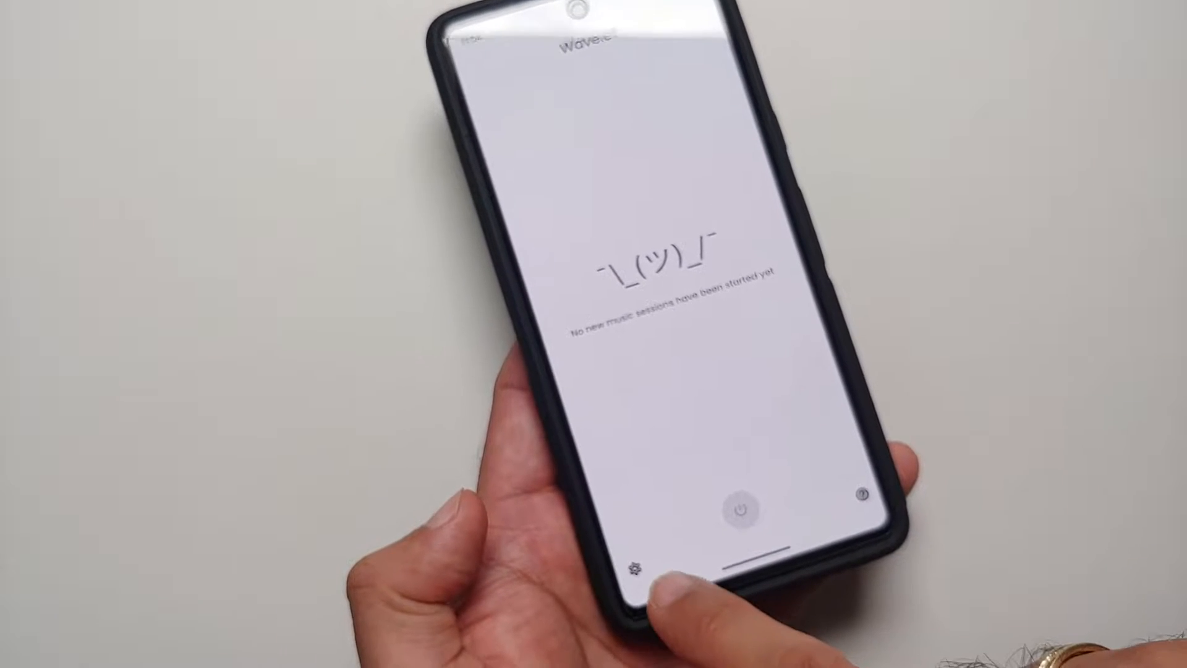
pyautogui.click(636, 566)
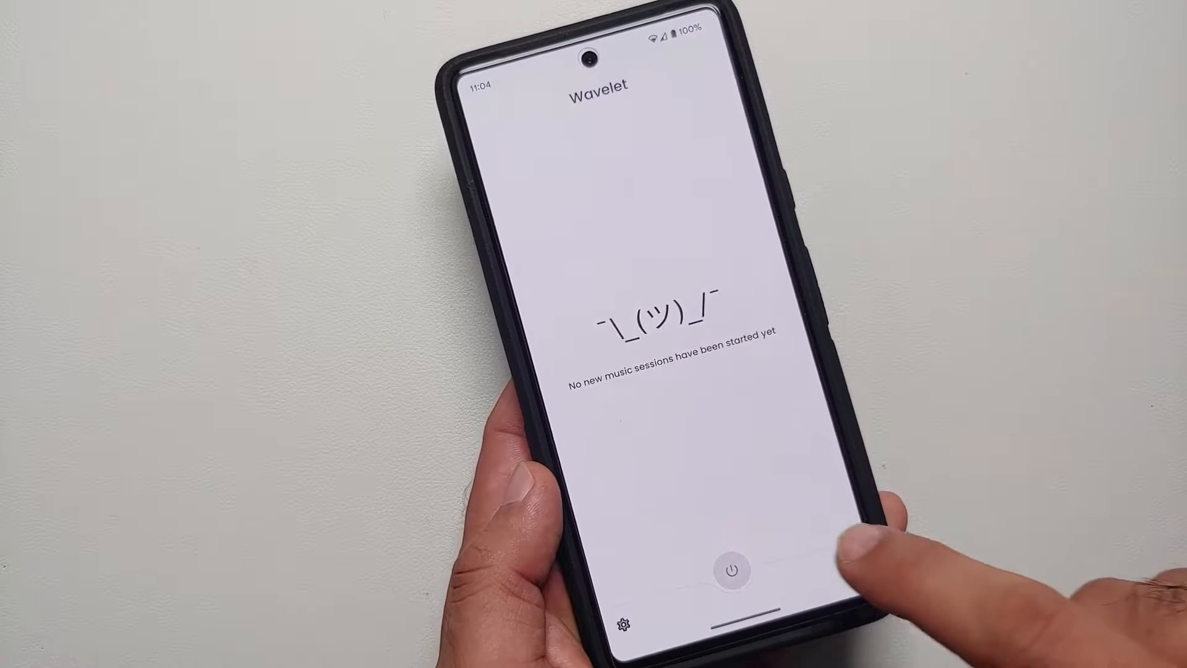
pyautogui.click(732, 571)
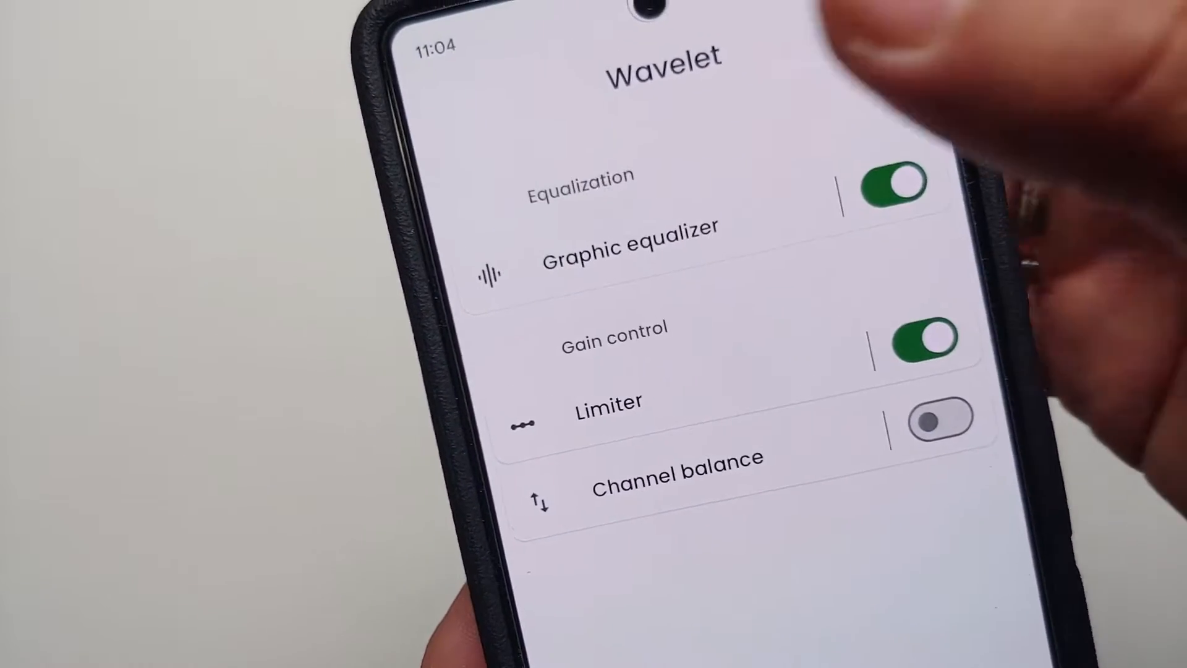
pyautogui.click(626, 246)
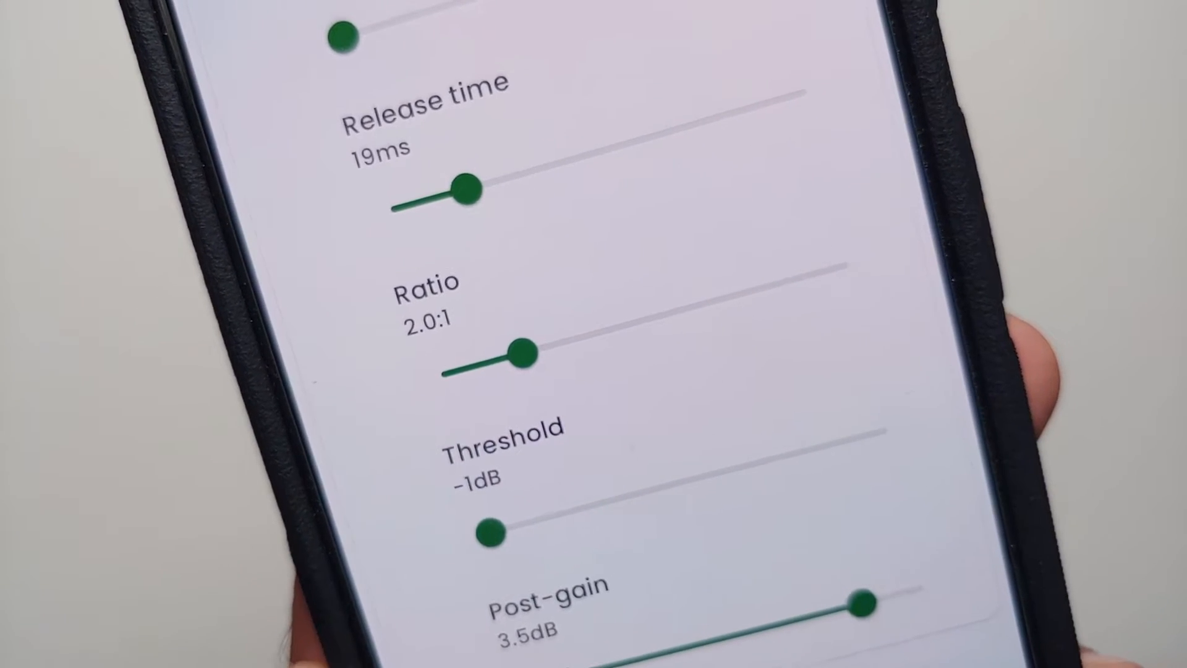
pyautogui.scroll(-3)
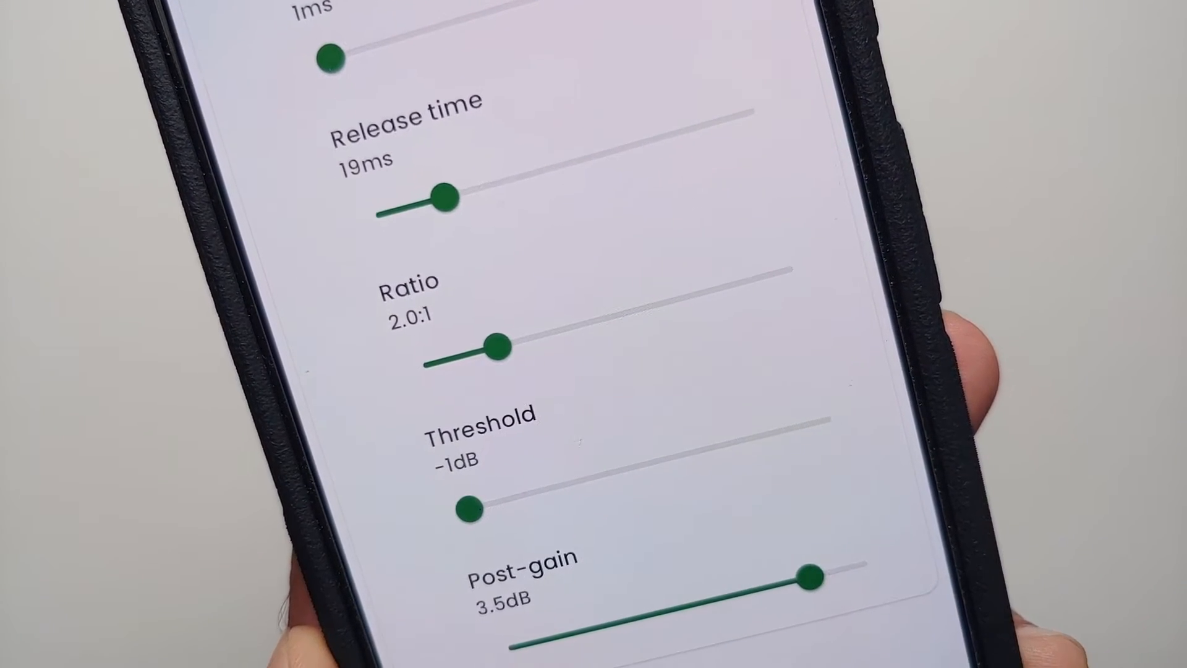